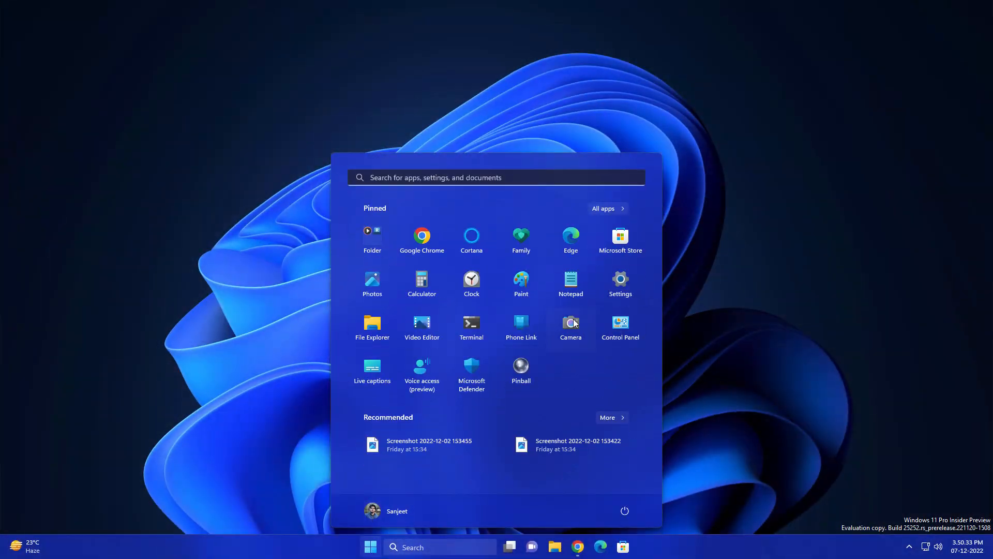
Step: Browse the Settings app through the Accessibility, Windows Update and Privacy & security pages to show the page animations
left_click(620, 284)
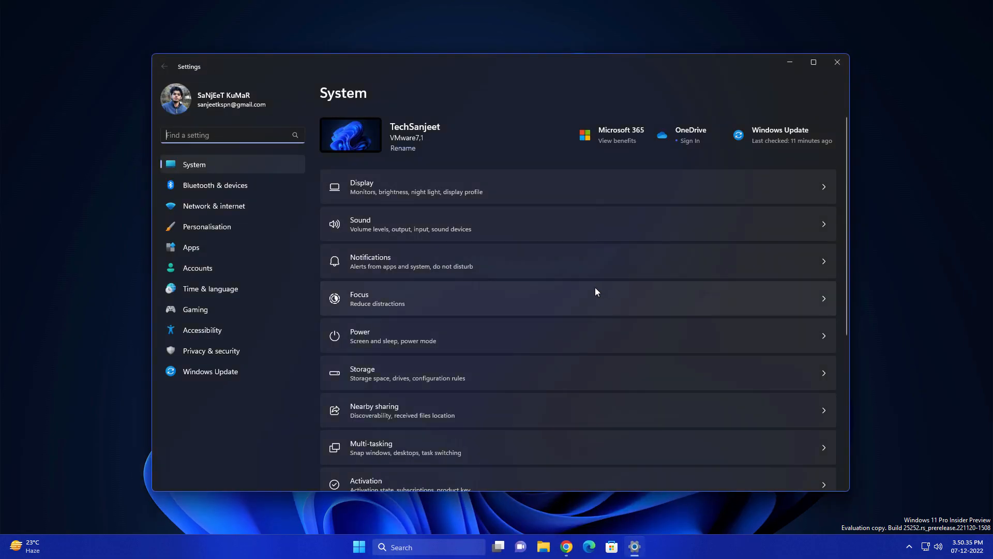
mouse_move(249, 188)
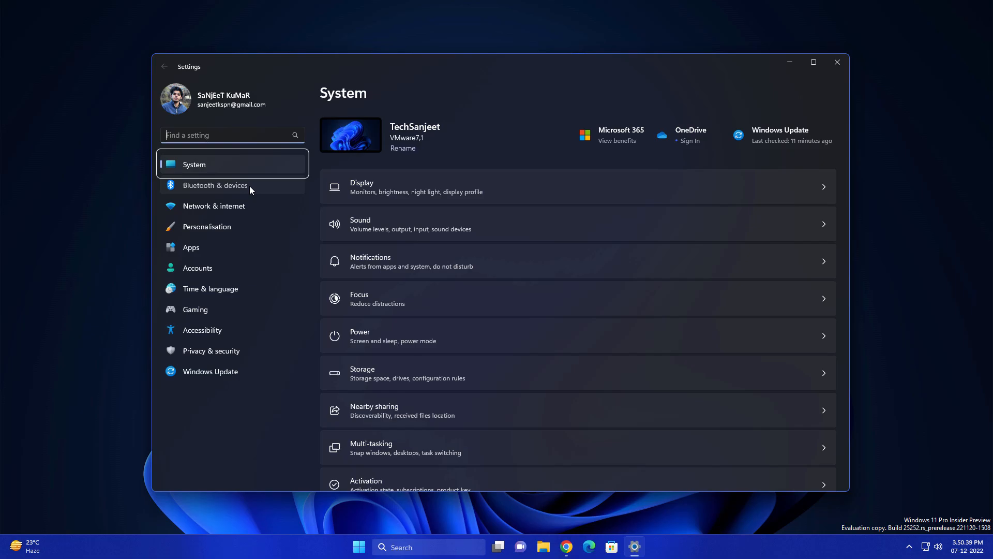
left_click(201, 329)
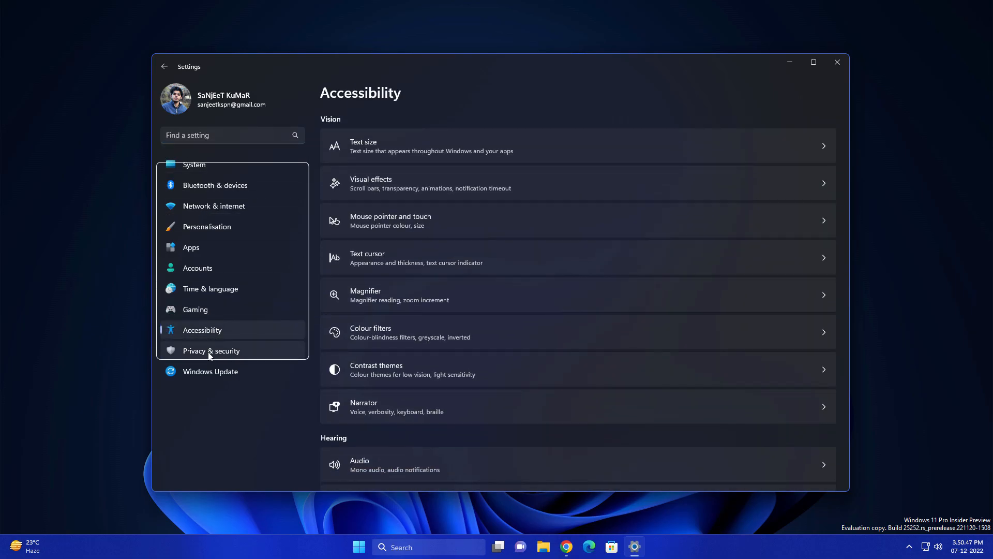
left_click(210, 371)
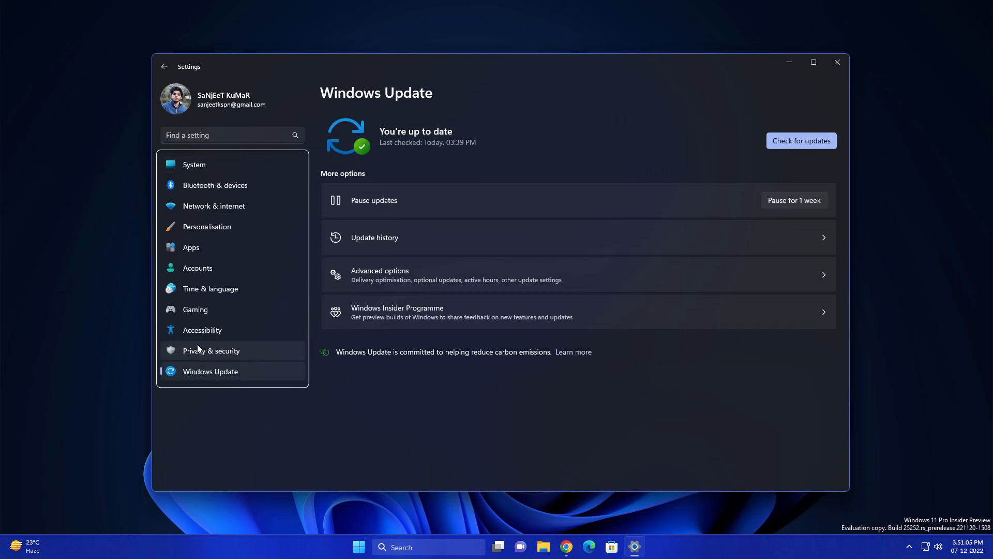
left_click(211, 351)
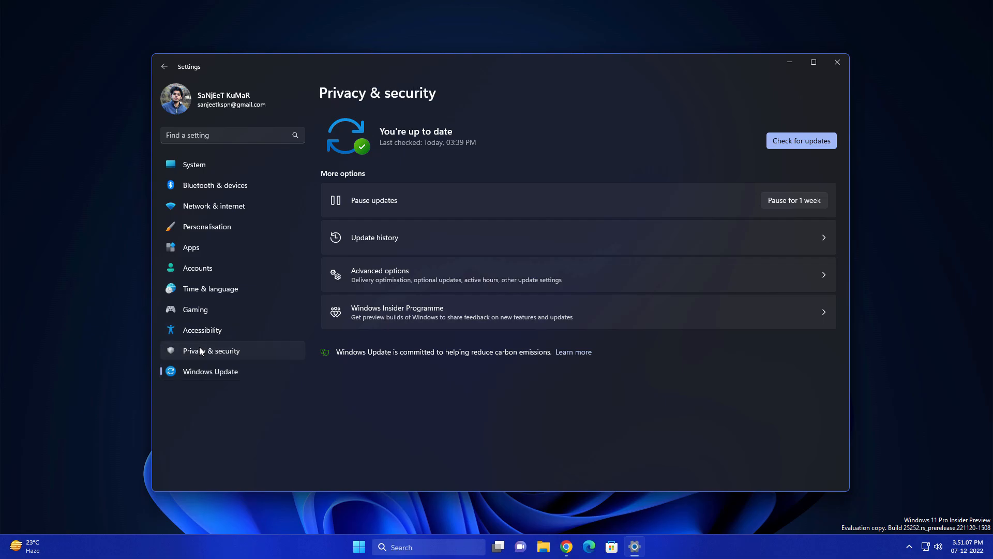
left_click(202, 330)
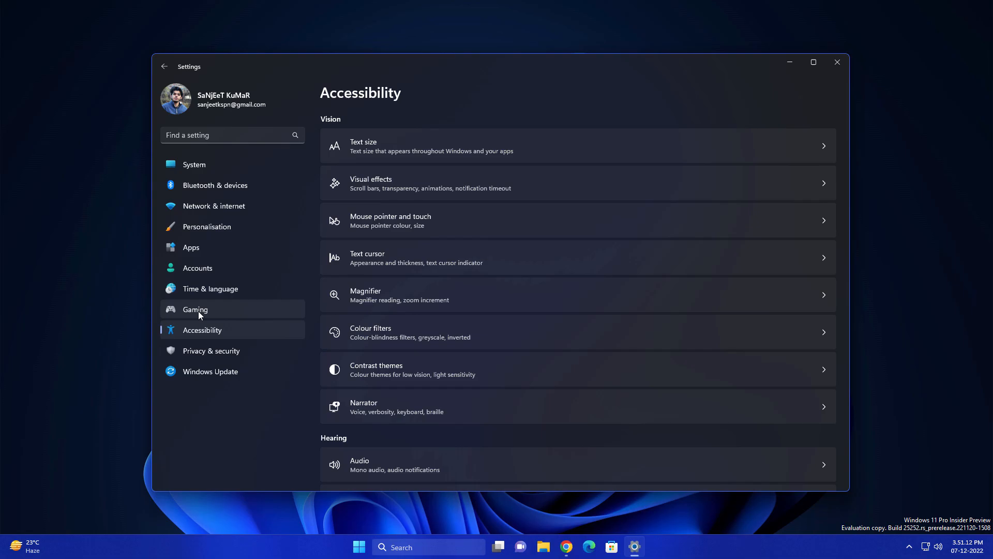
left_click(837, 61)
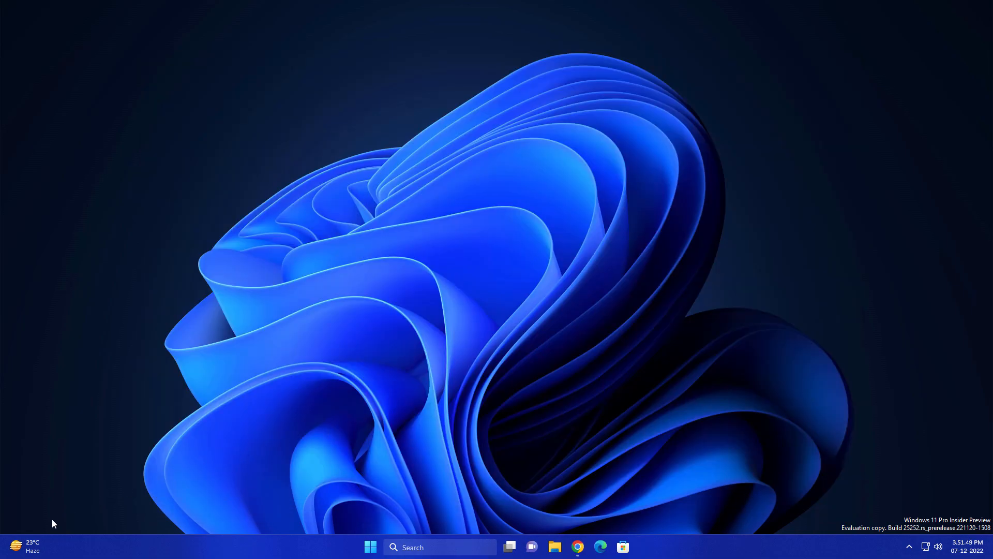
Step: Show the widgets board expanded to full view and scroll through its feed
left_click(24, 546)
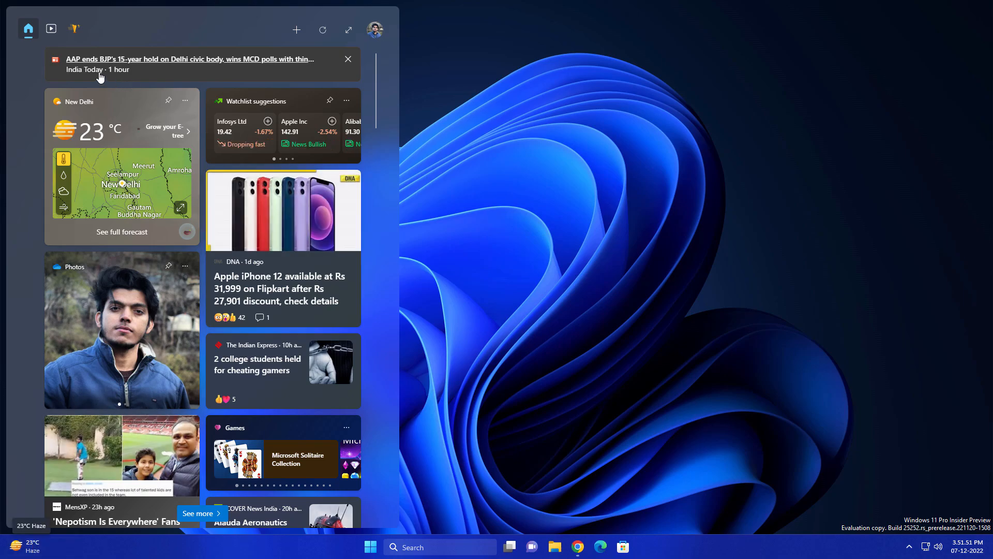
mouse_move(50, 29)
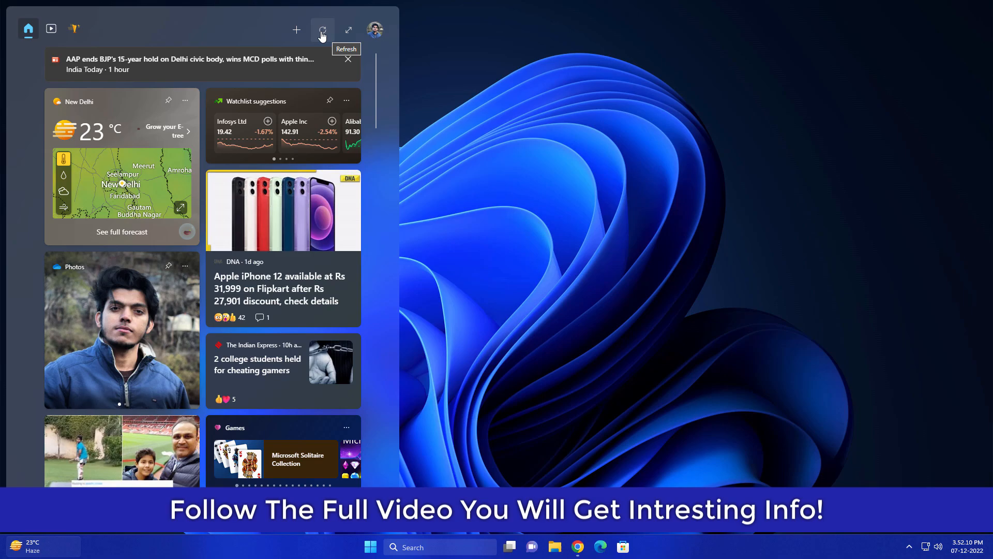
mouse_move(348, 30)
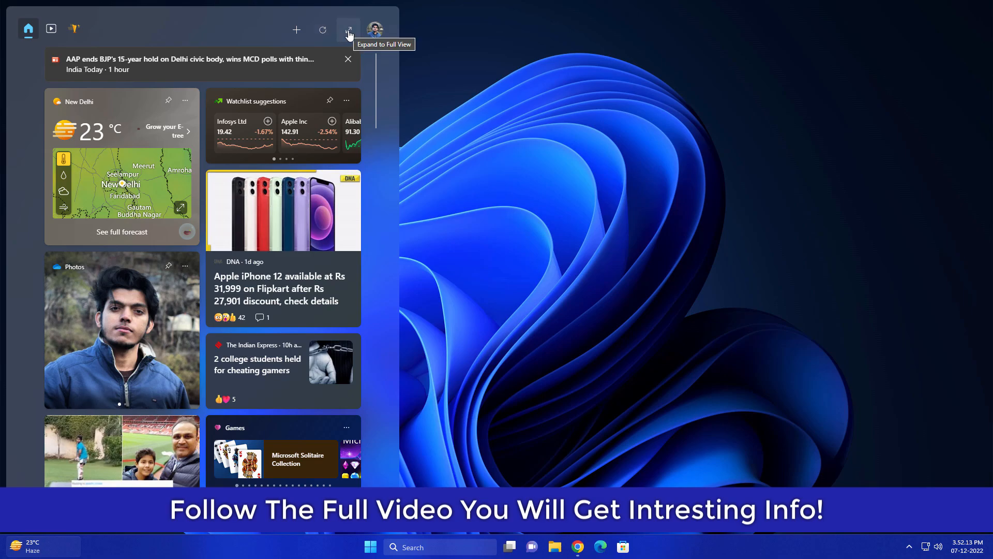
left_click(348, 30)
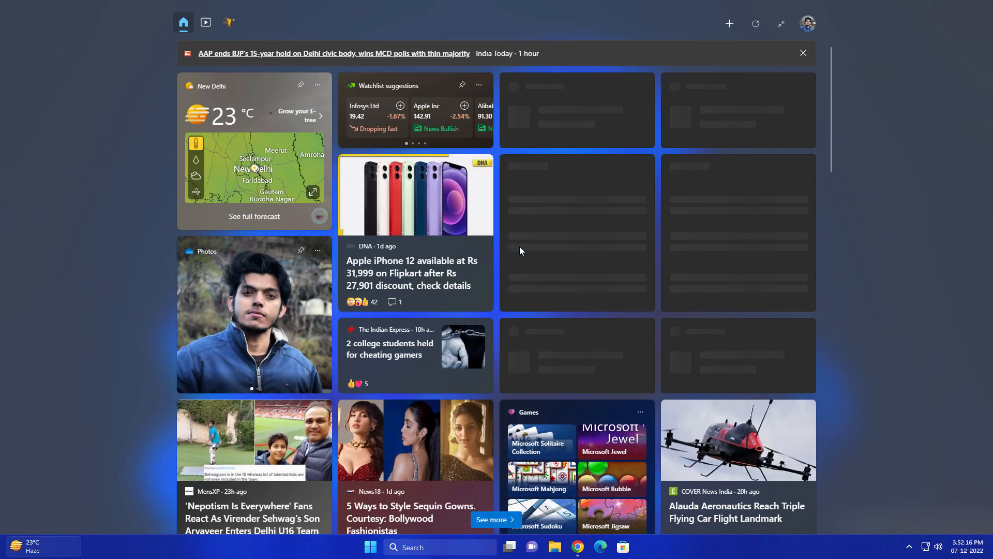
left_click(755, 24)
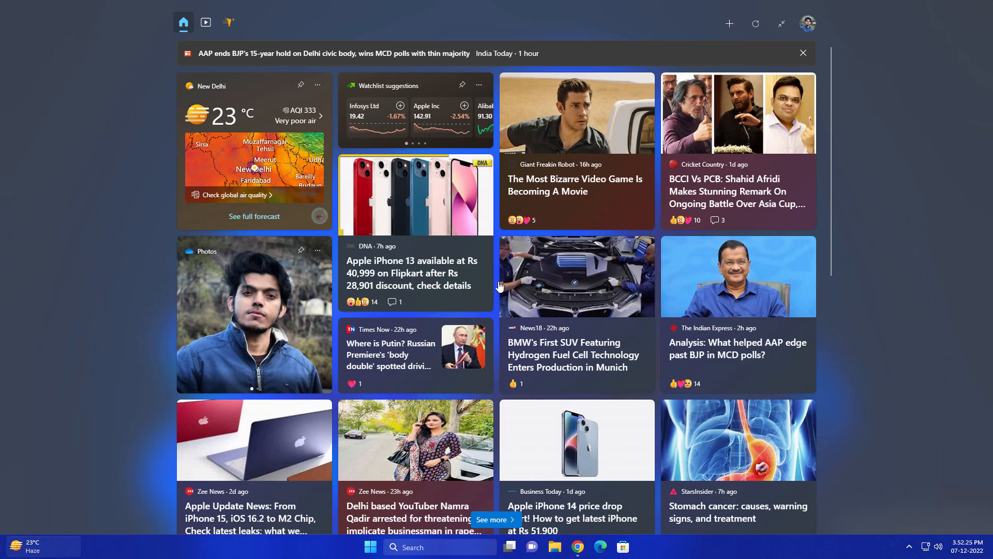
scroll("down", 3)
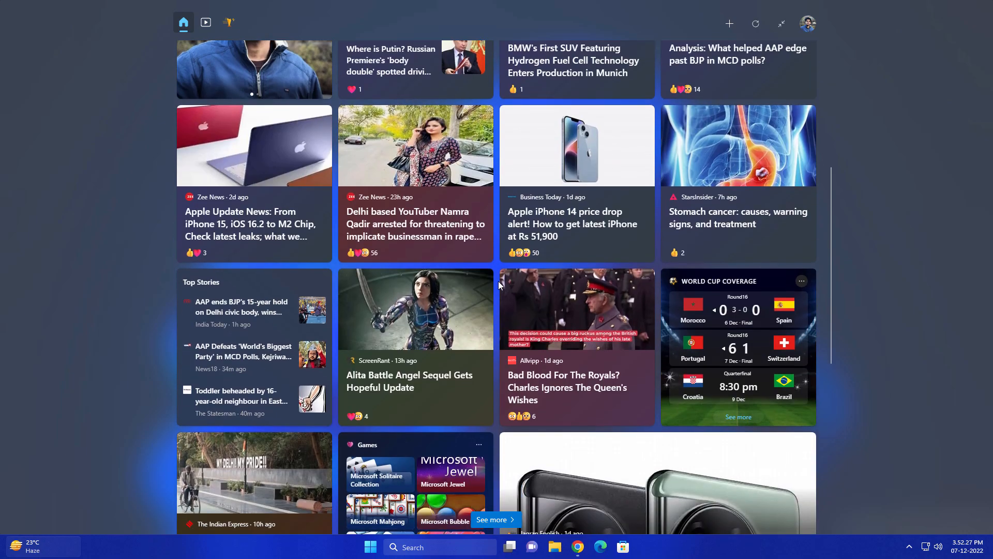
scroll("down", 3)
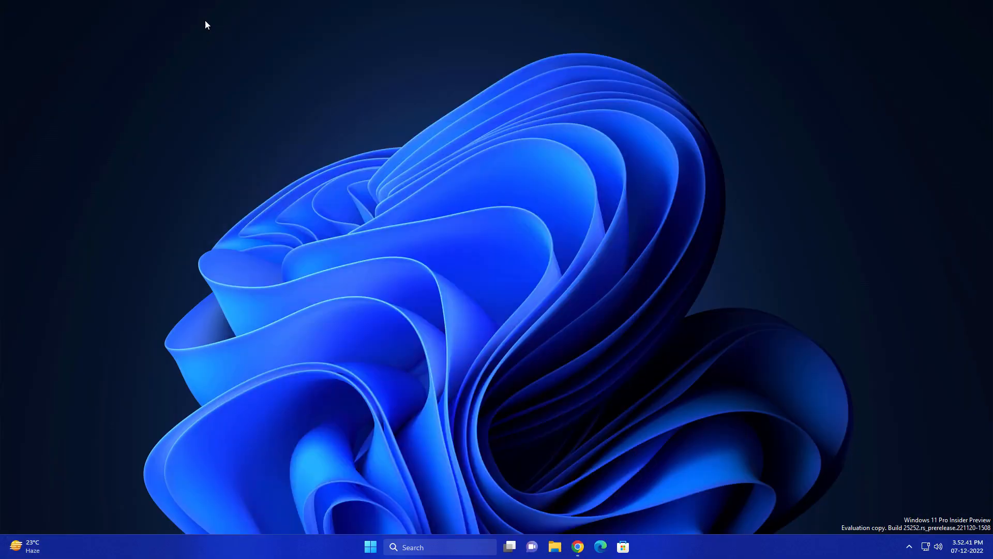
Step: View the Microsoft Start news page in the browser from the widgets feed
left_click(599, 546)
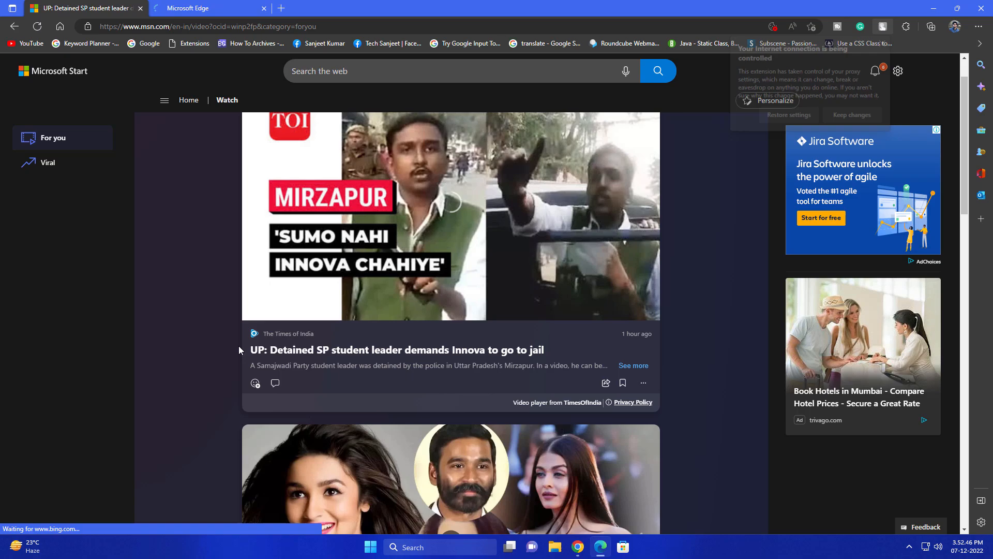
scroll("down", 3)
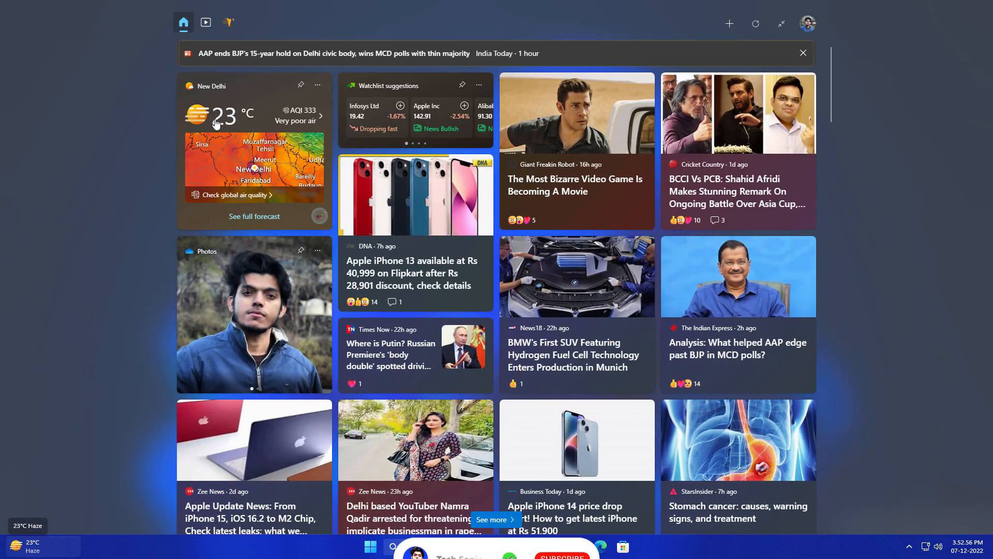
mouse_move(275, 53)
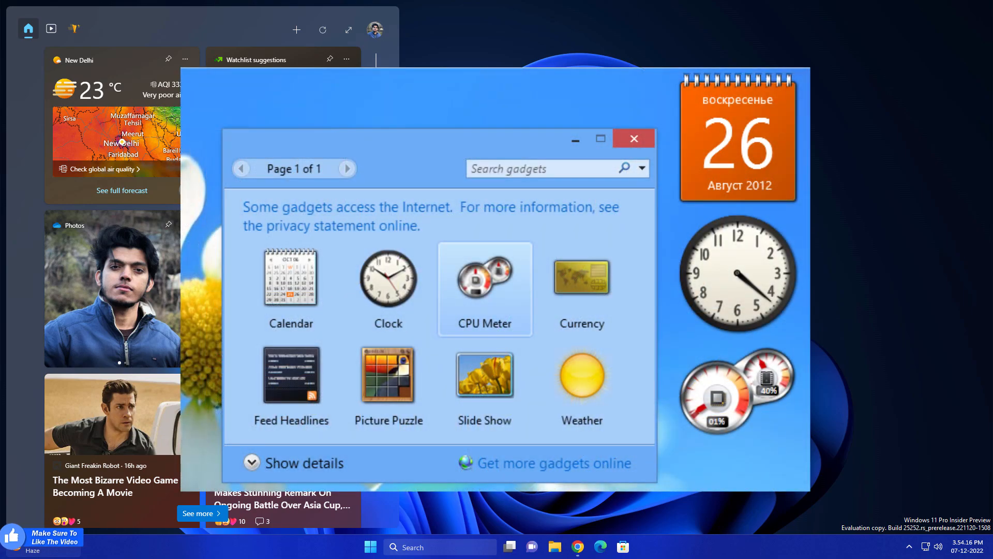
left_click(634, 137)
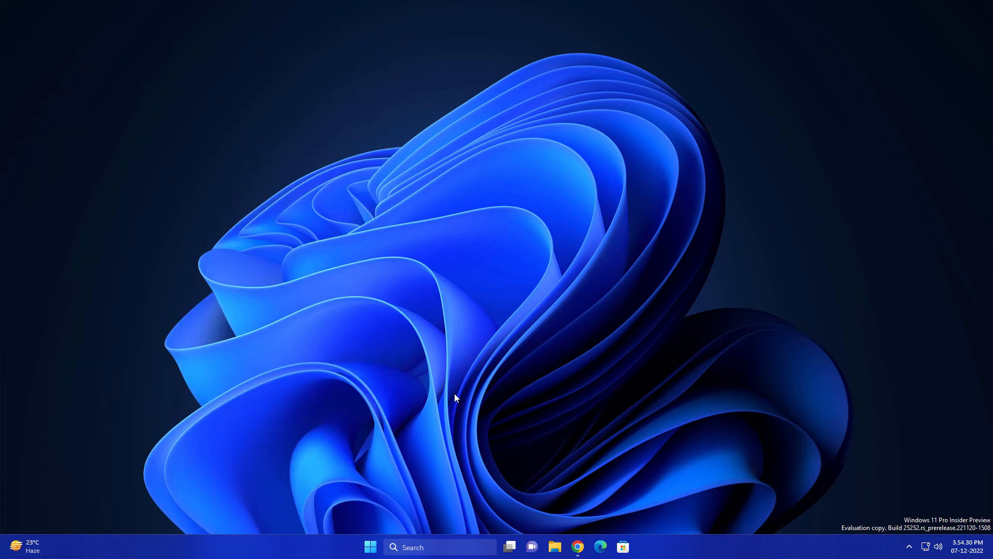
mouse_move(426, 503)
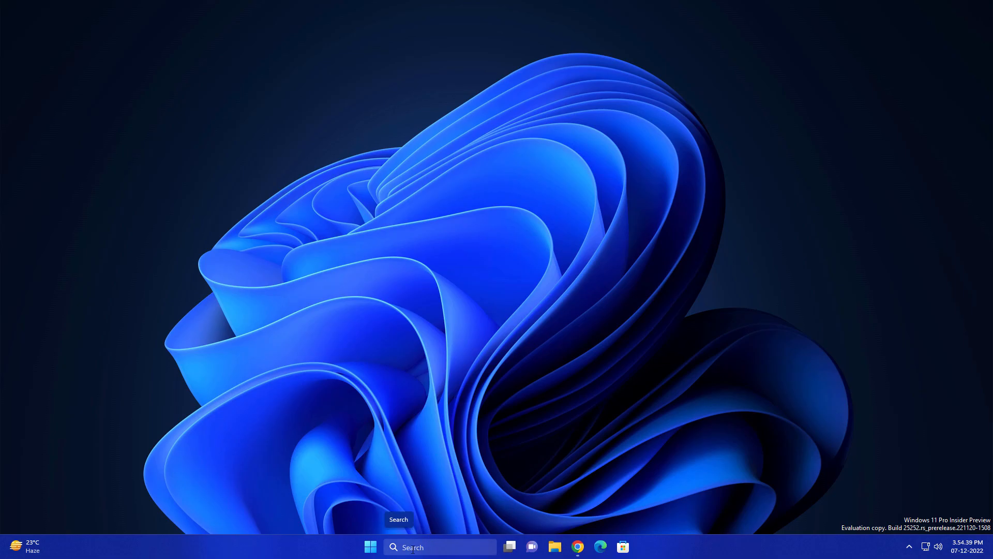
Step: Search for 'character Map' from the taskbar Windows search box
left_click(439, 546)
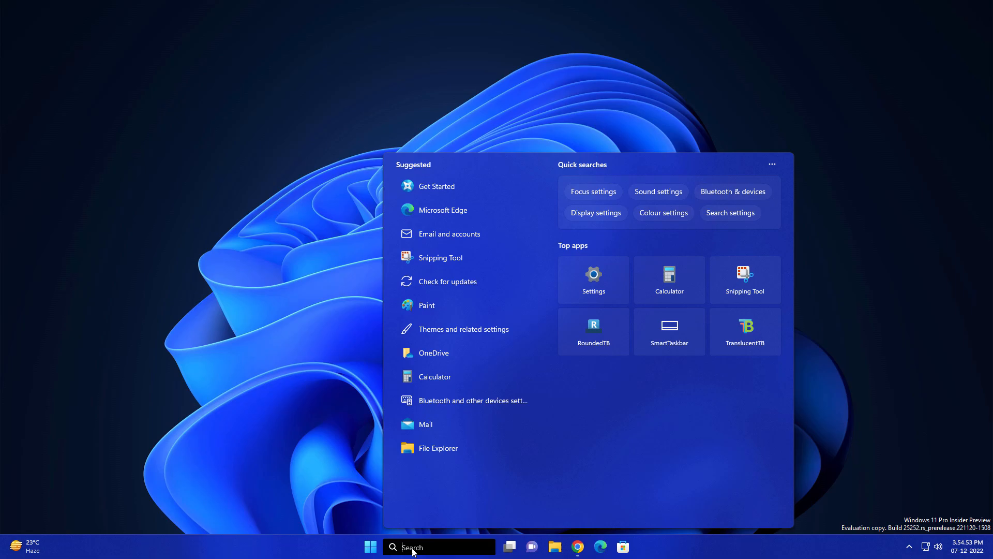
type("vcds")
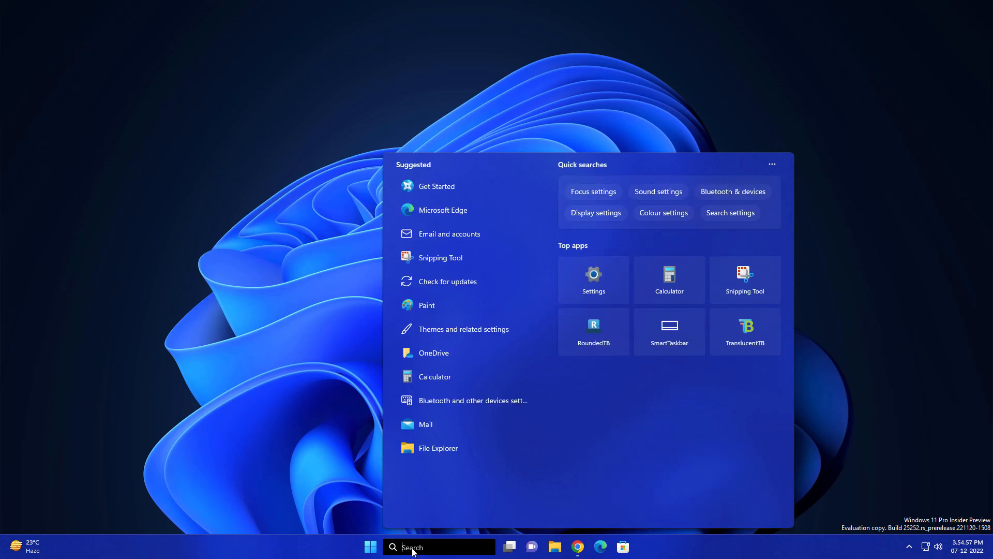
type("sd")
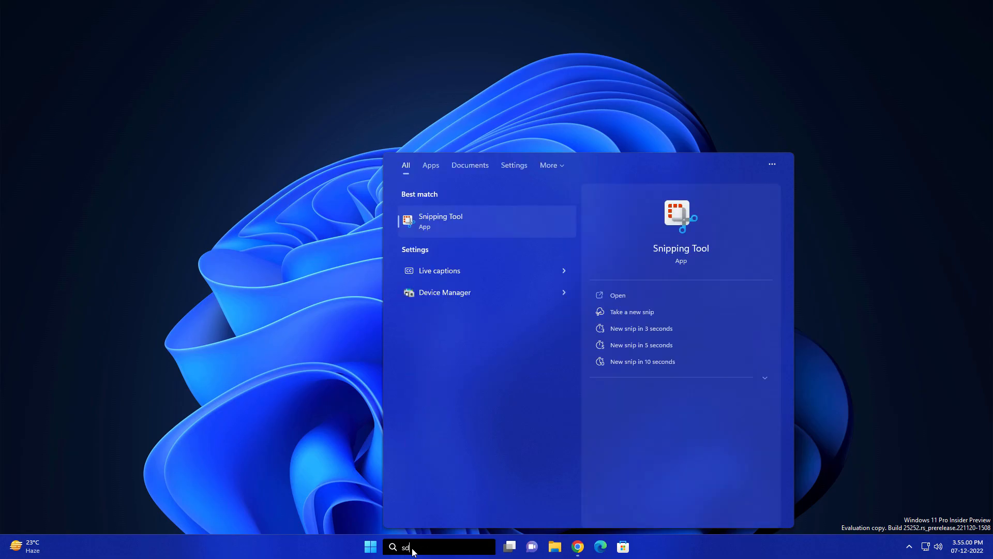
type("character Map")
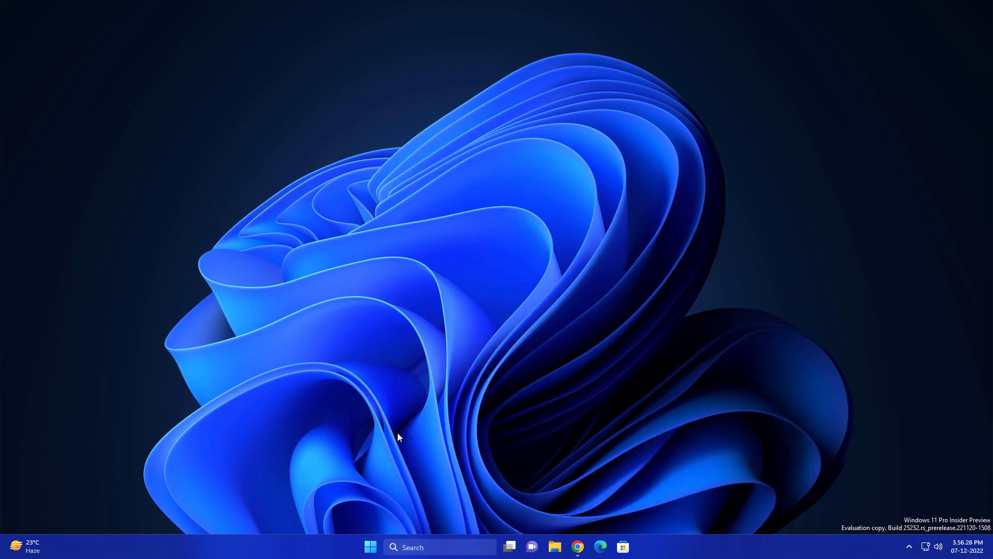
Step: Search for 'character Map' from the Start menu, returning to pinned apps in between
left_click(371, 546)
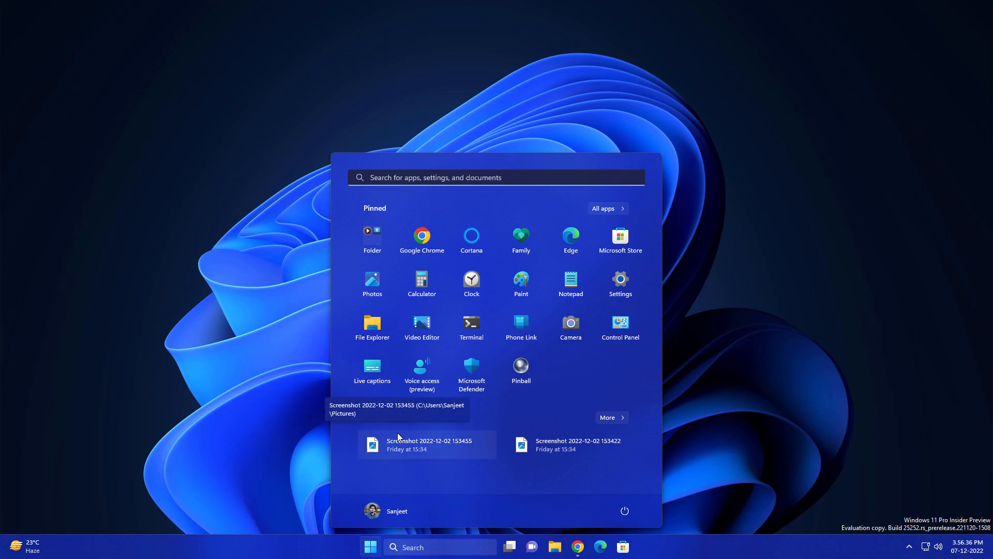
type("ch")
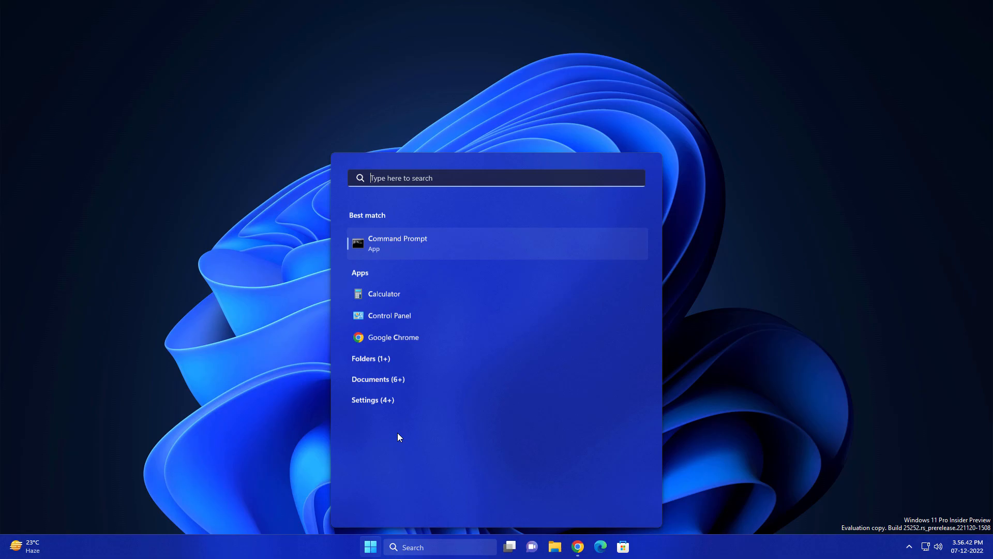
left_click(370, 546)
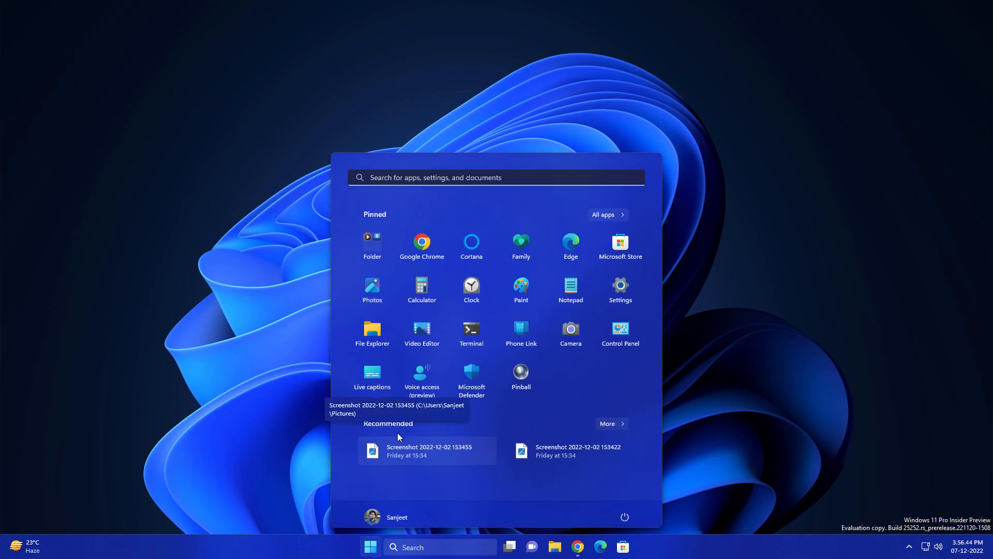
type("character Map")
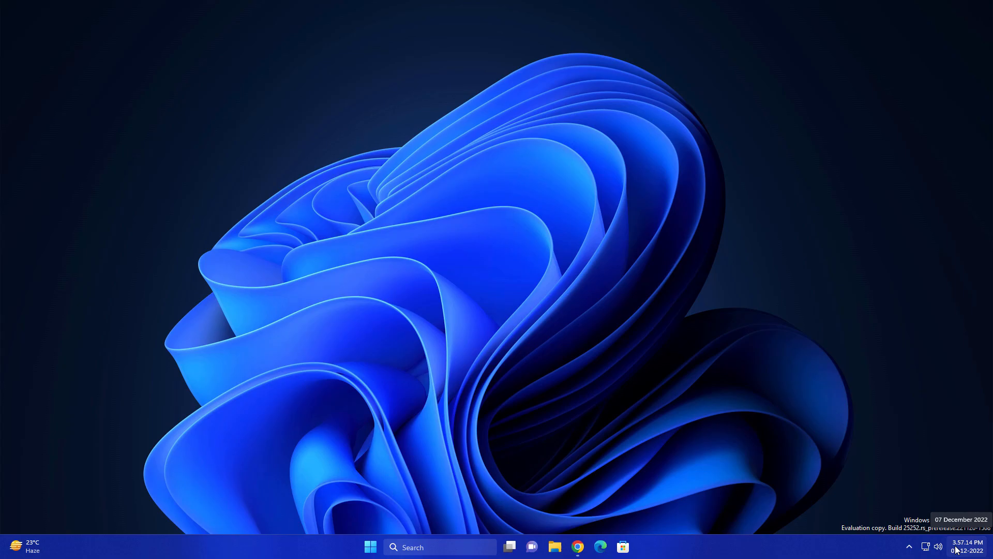
mouse_move(348, 432)
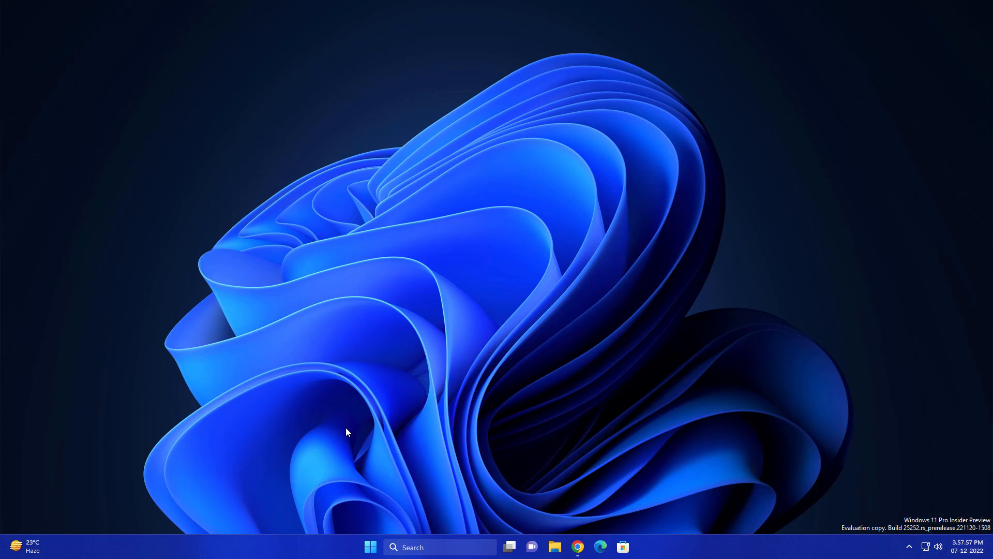
mouse_move(334, 539)
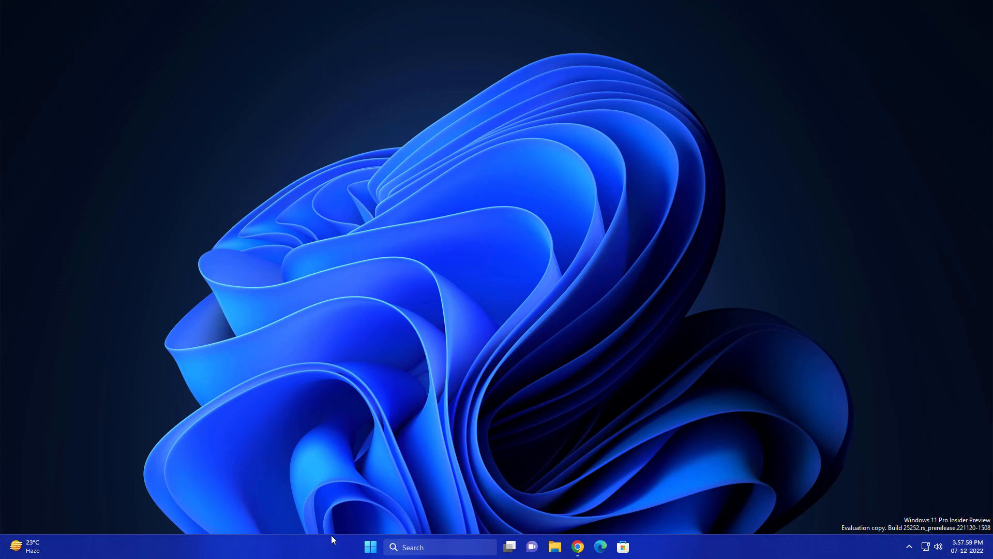
mouse_move(265, 550)
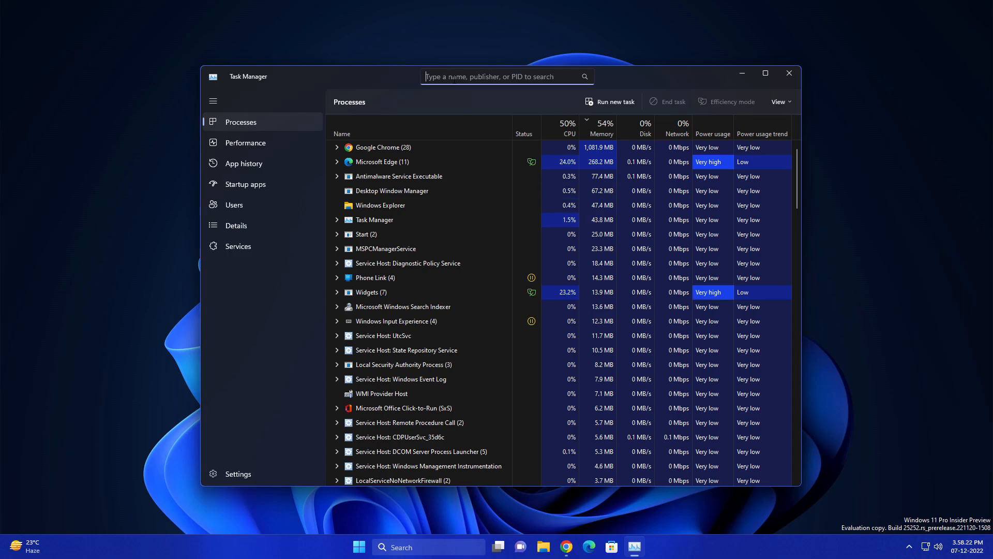
Step: Filter Task Manager's processes by 'micr' and end the Microsoft Edge process
type("micr")
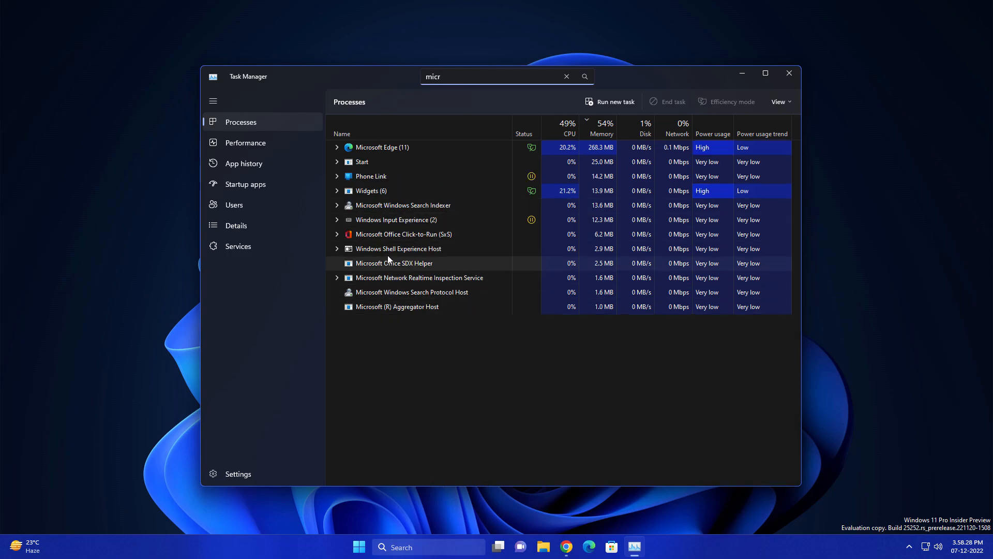
mouse_move(396, 151)
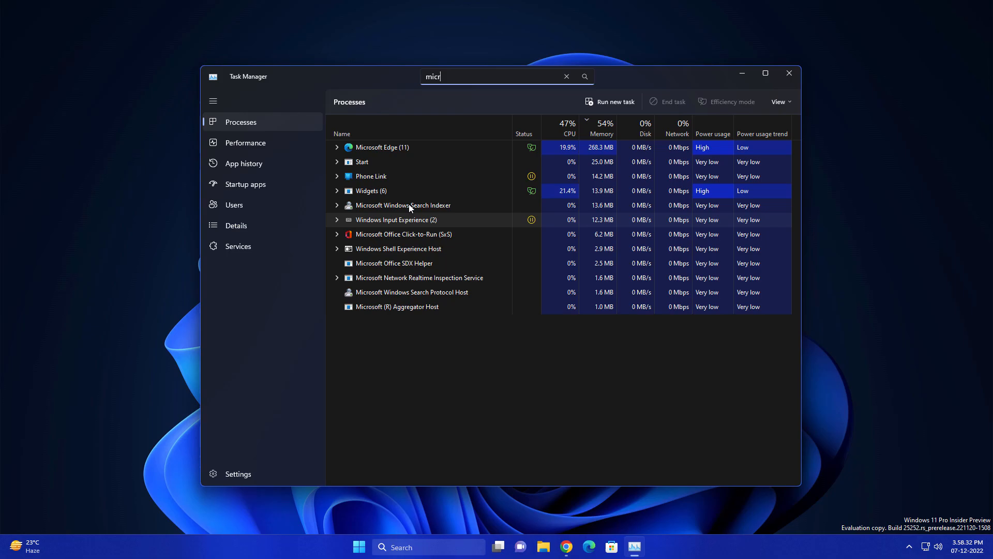
right_click(382, 147)
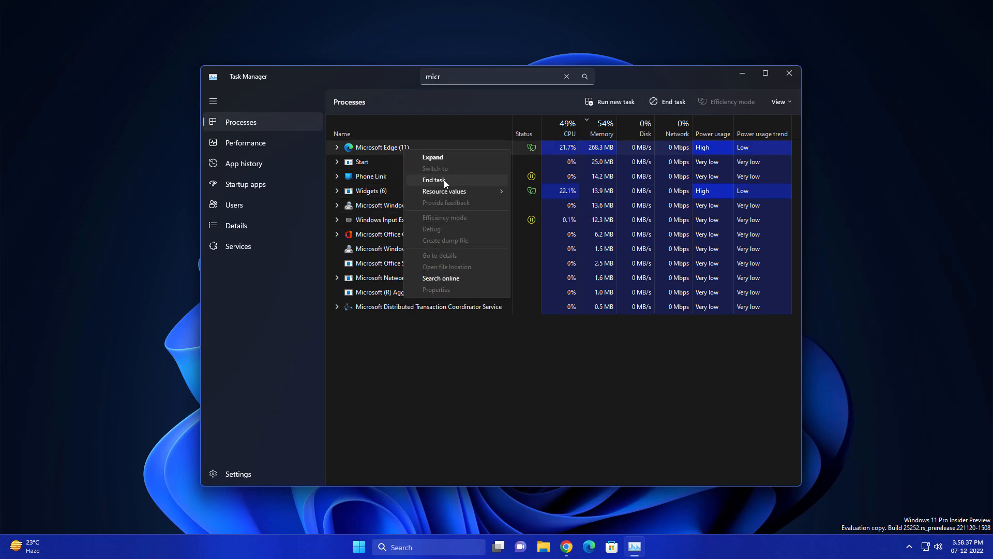
left_click(433, 179)
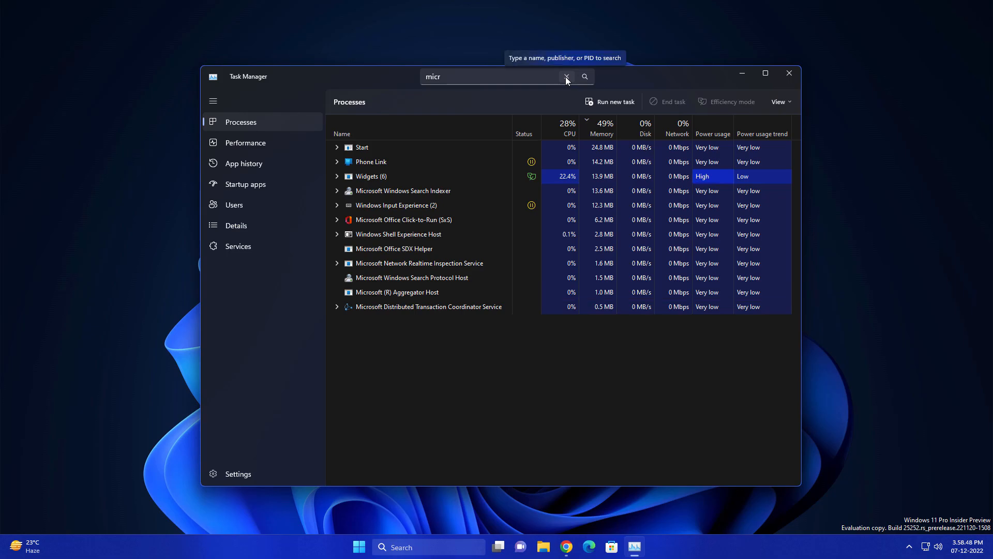
Step: Set Task Manager's app theme to Light on its settings page, via Dark
left_click(238, 472)
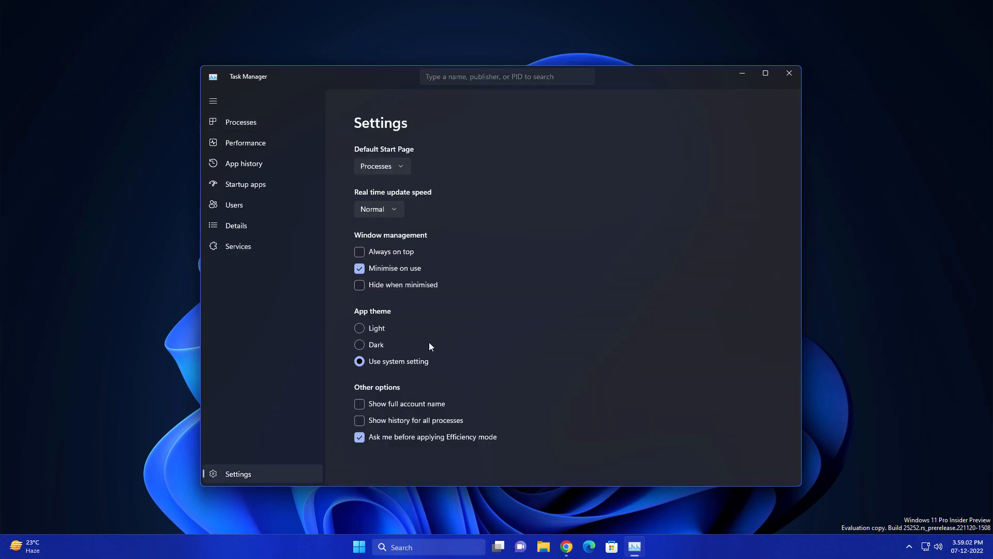
mouse_move(387, 351)
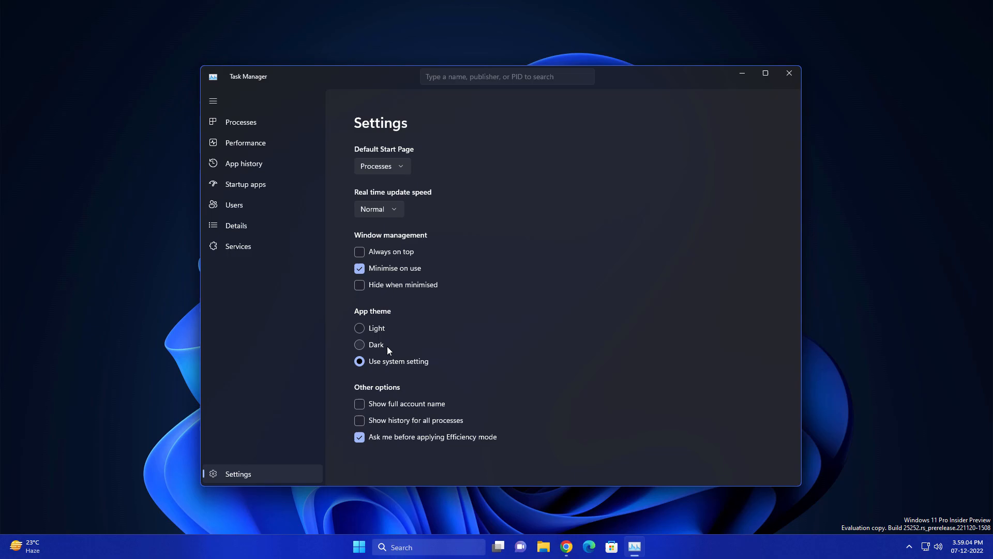
left_click(359, 344)
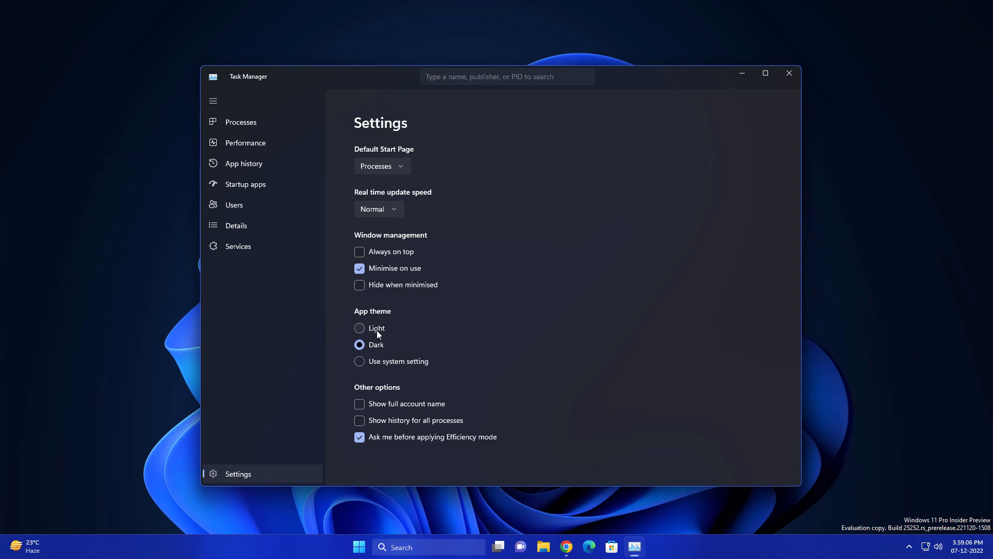
left_click(359, 327)
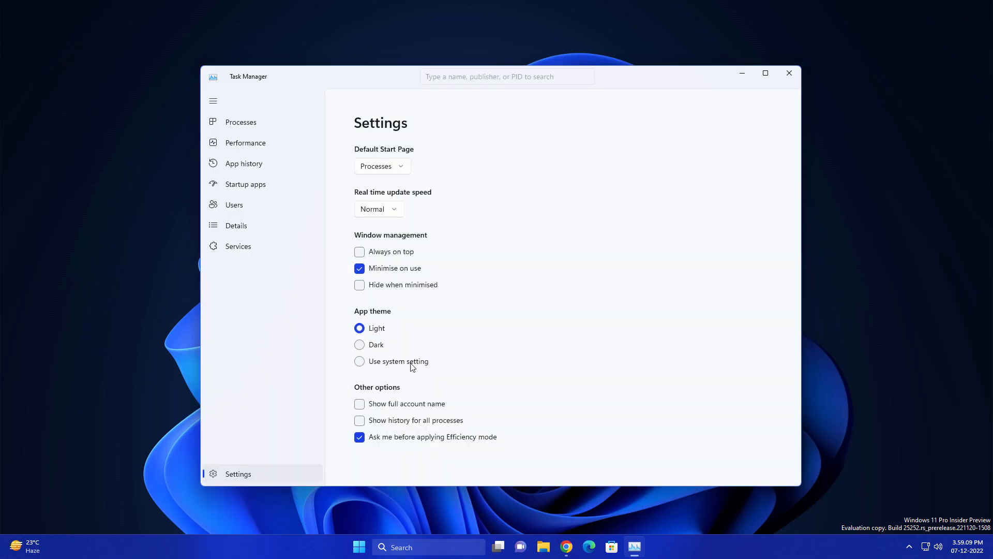